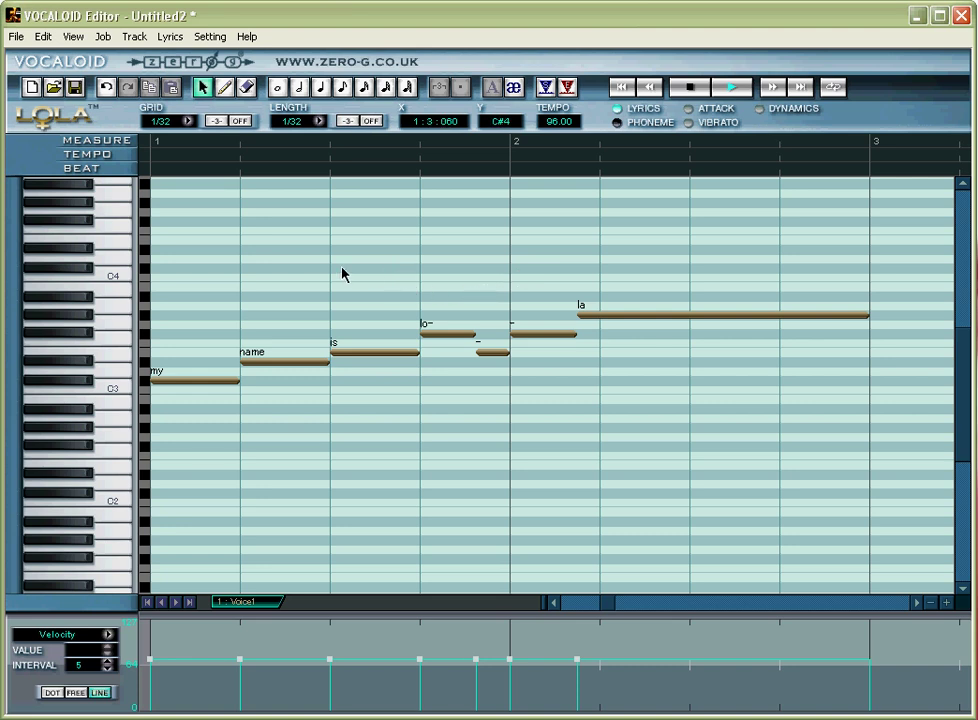
{"action": "mouse_move", "coordinate": [180, 204]}
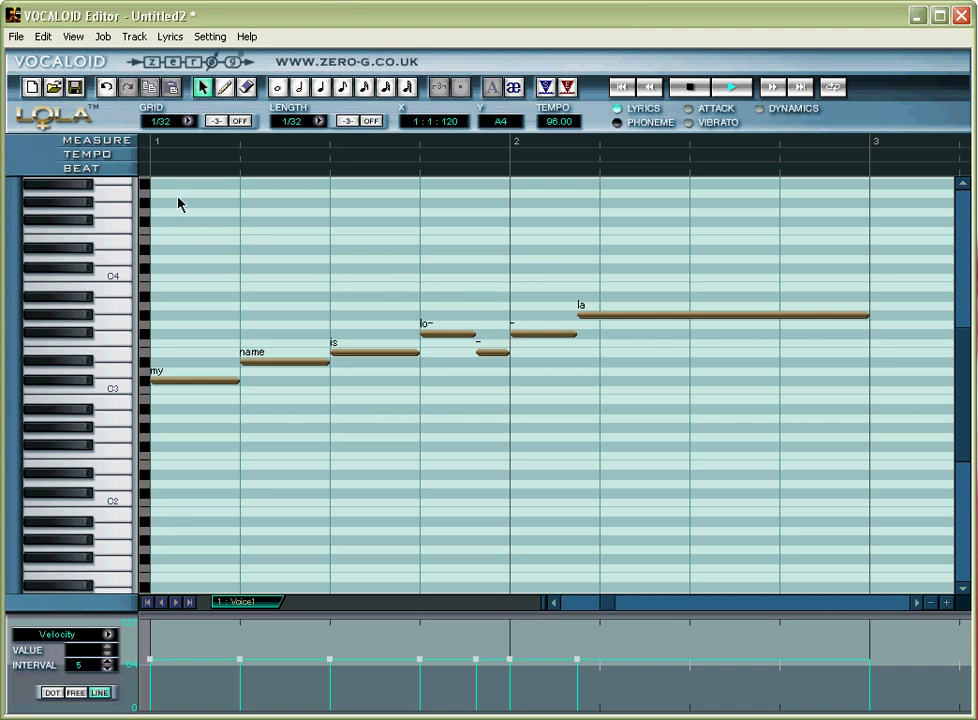
{"action": "mouse_move", "coordinate": [144, 152]}
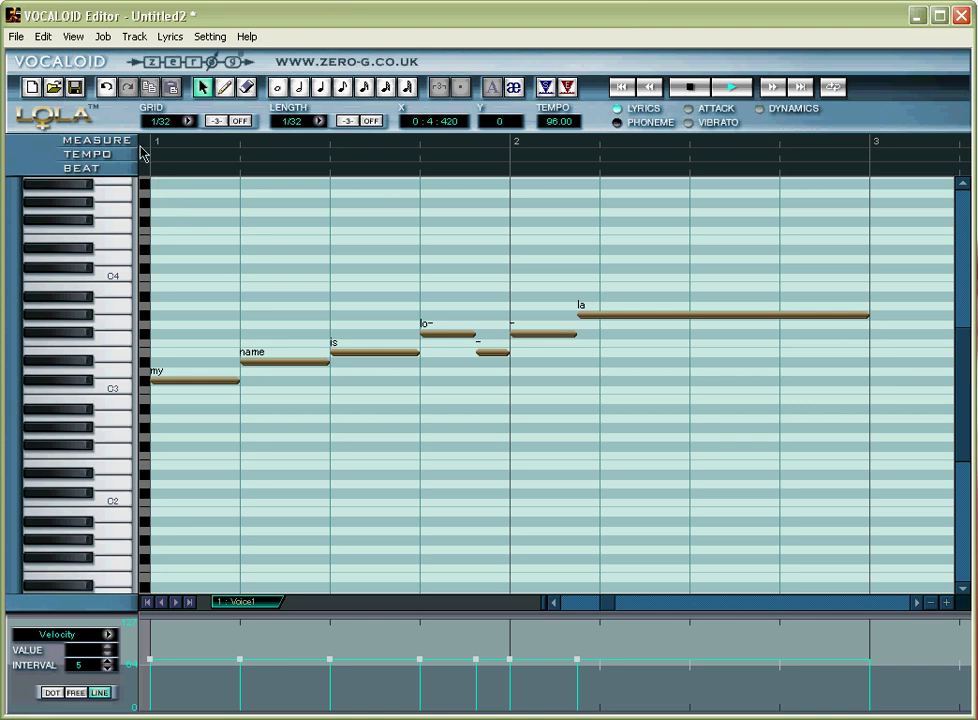
{"action": "mouse_move", "coordinate": [144, 144]}
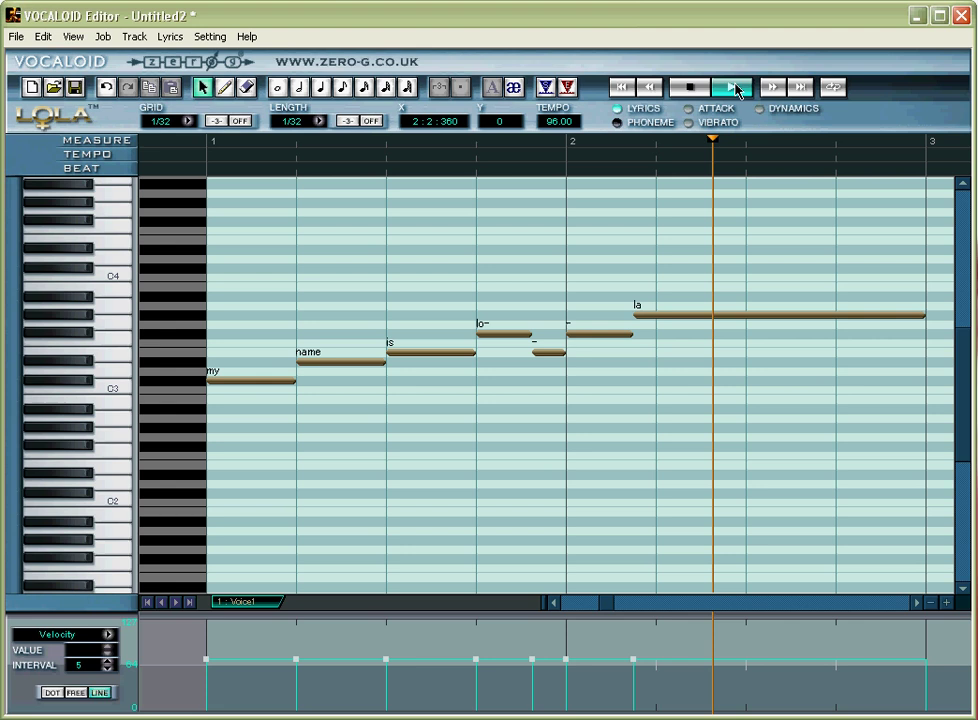
Let the melody play until the playhead passes the final 'la' note.
{"action": "left_click", "coordinate": [732, 88]}
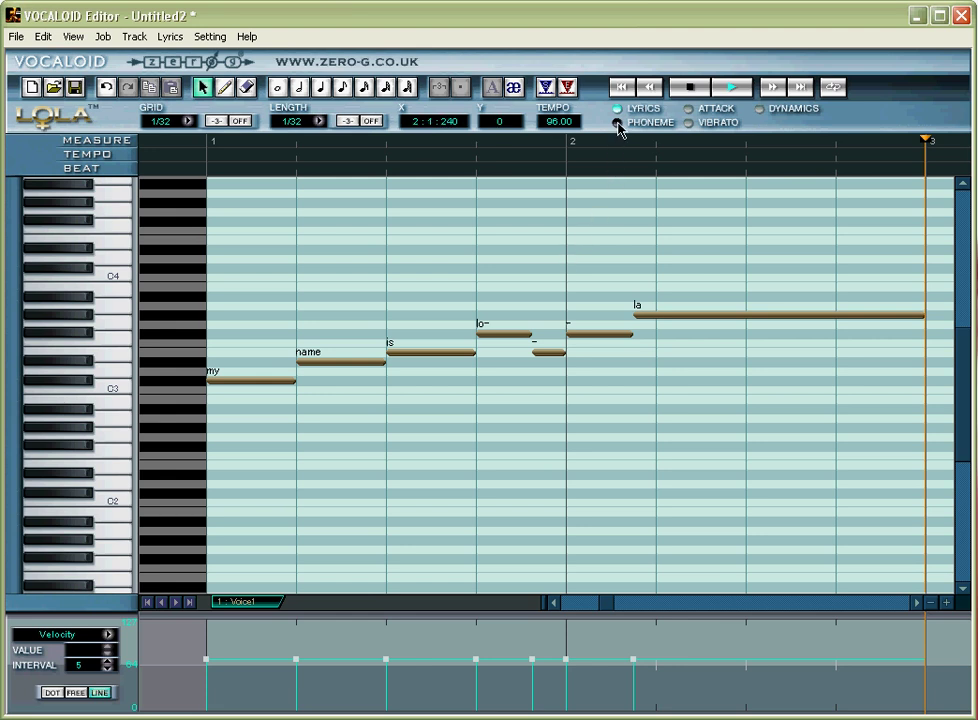
Display phoneme labels under all six notes and open the 'is' note's phoneme for editing.
{"action": "left_click", "coordinate": [616, 122]}
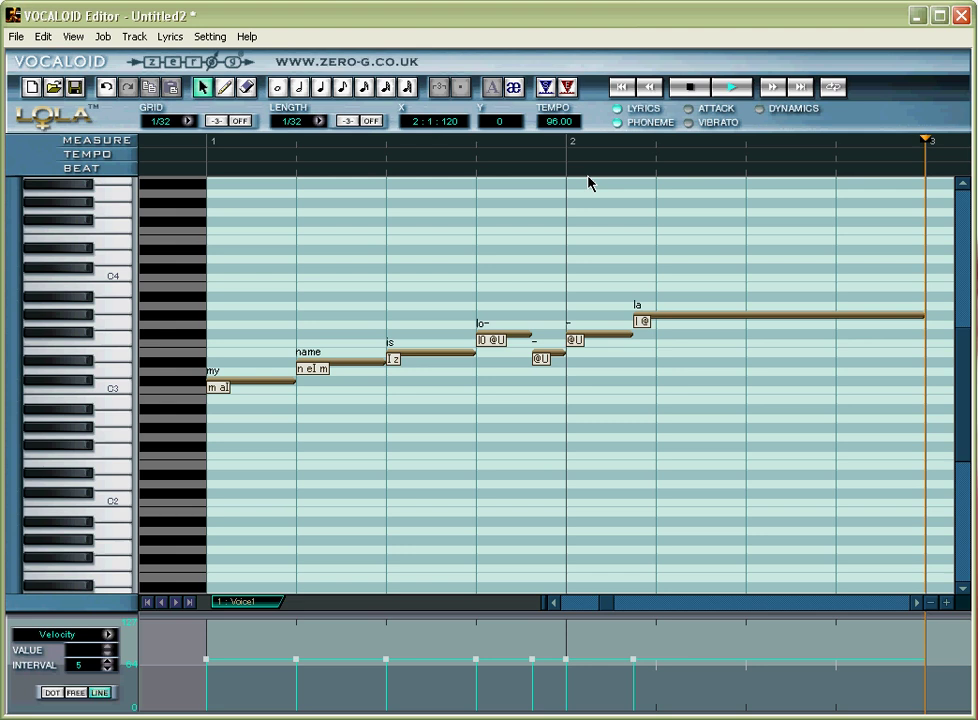
{"action": "left_click", "coordinate": [392, 364]}
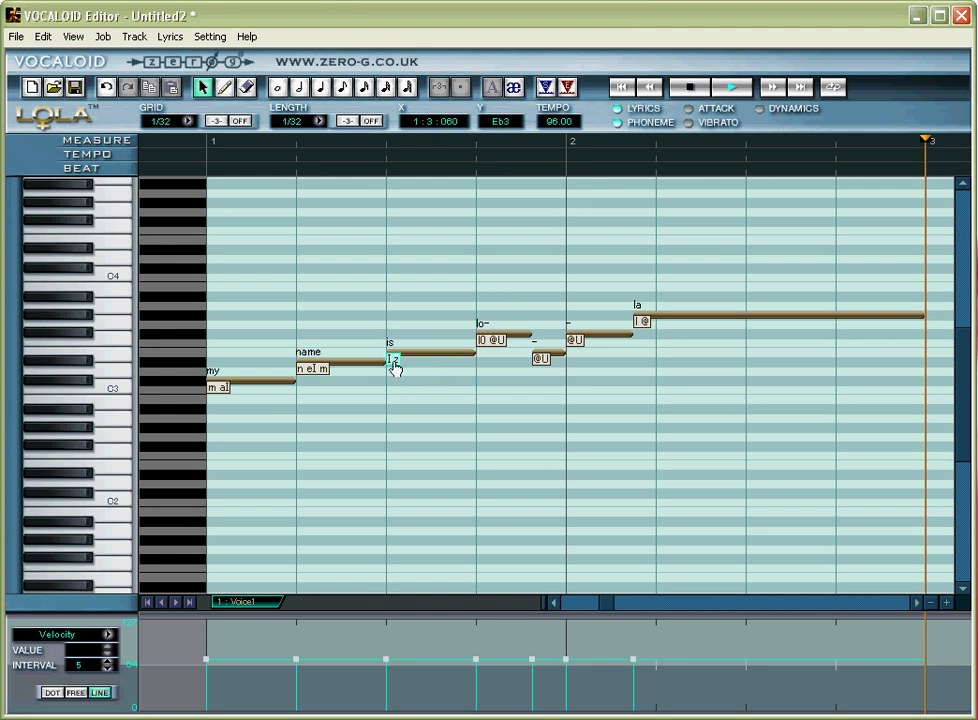
{"action": "double_click", "coordinate": [390, 358]}
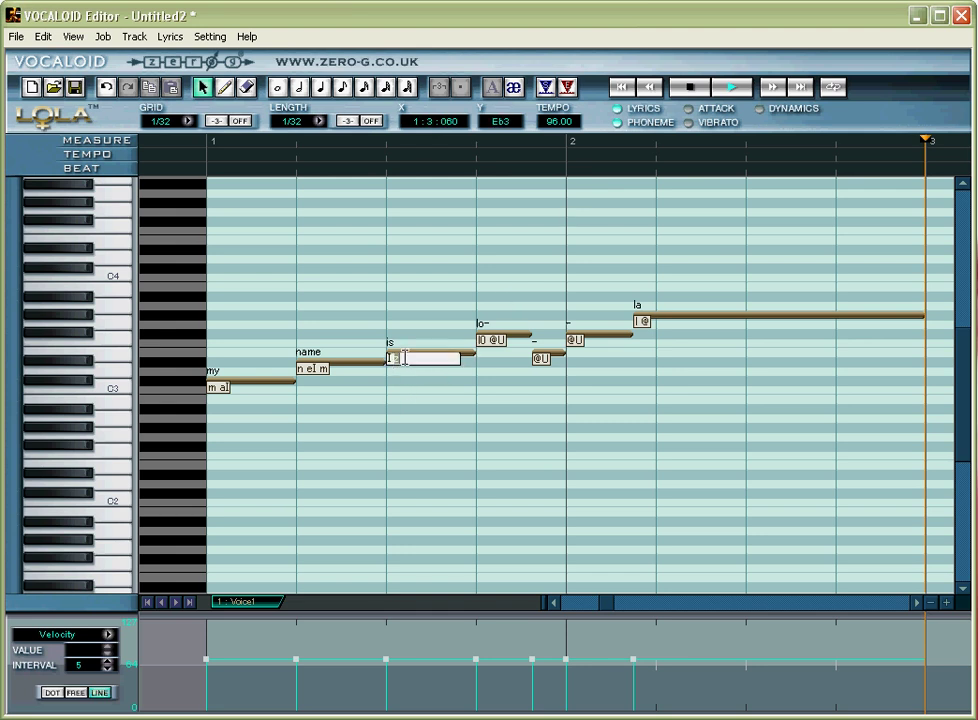